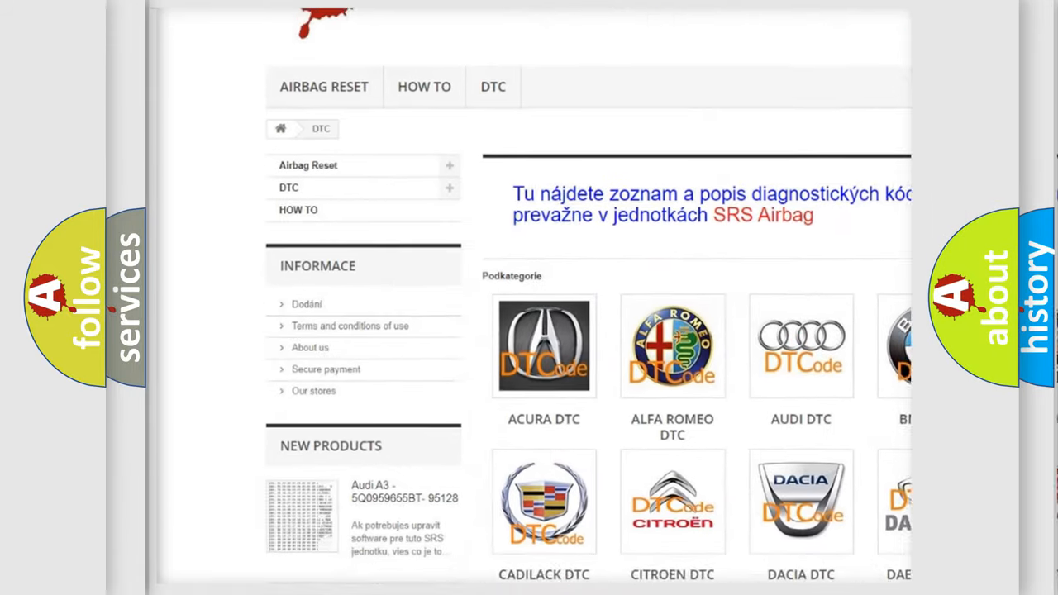
Scroll the DTC make tiles from Acura to Daihatsu and advance to the Audi P0491 card.
{"action": "scroll", "scroll_direction": "down", "scroll_amount": 3}
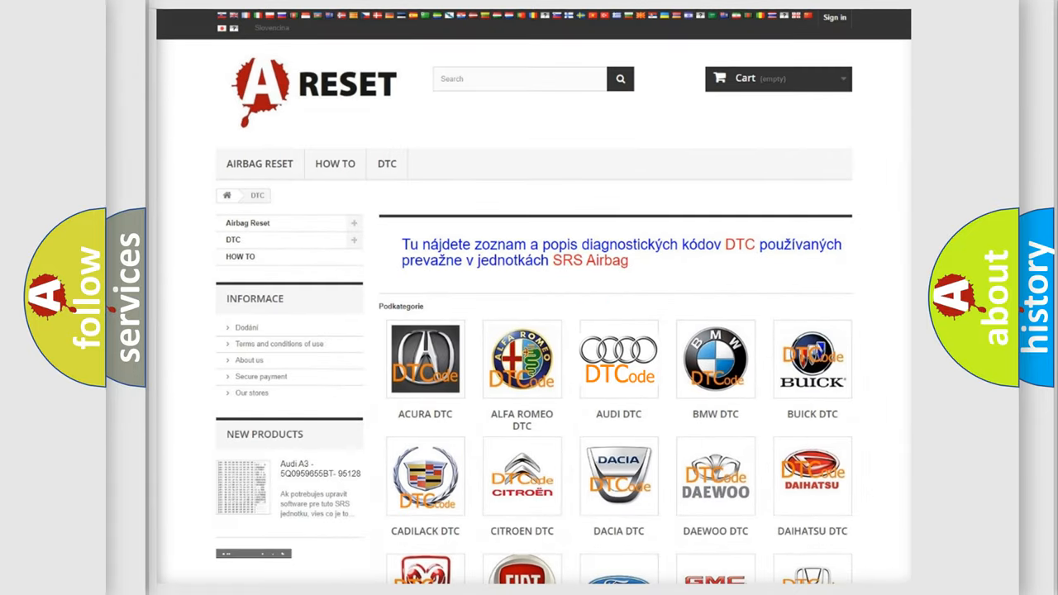
{"action": "left_click", "coordinate": [618, 359]}
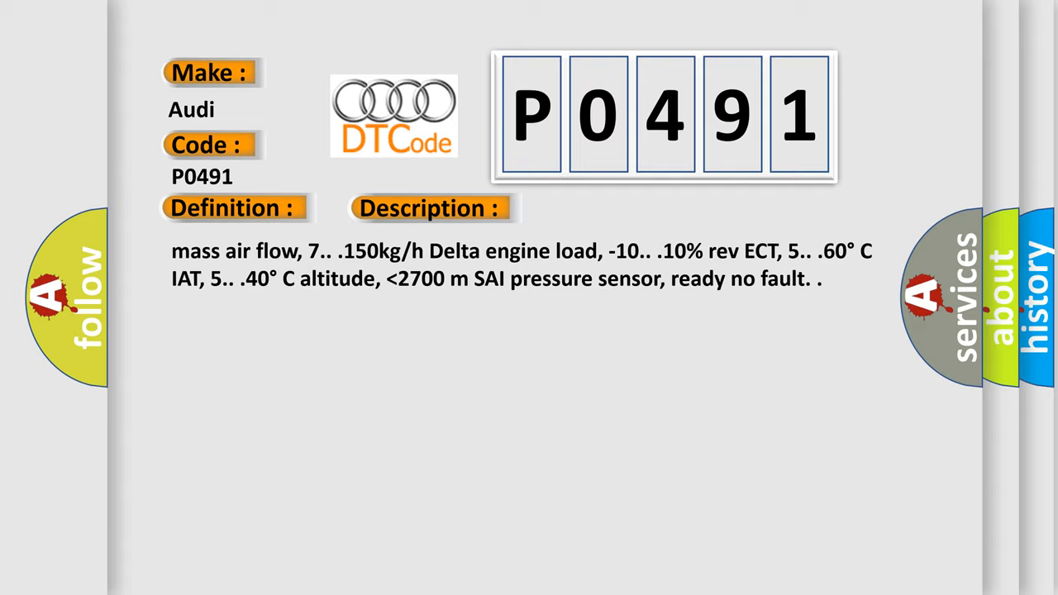
Advance past the P0491 sensor description to the Cause panel with wiring checks and ECM replacement.
{"action": "left_click", "coordinate": [606, 208]}
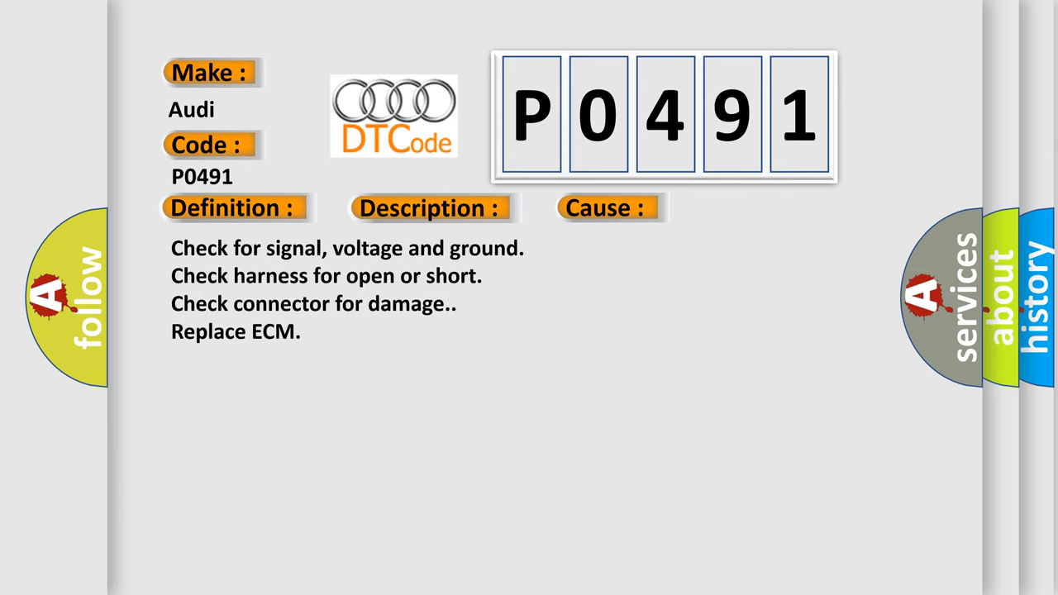